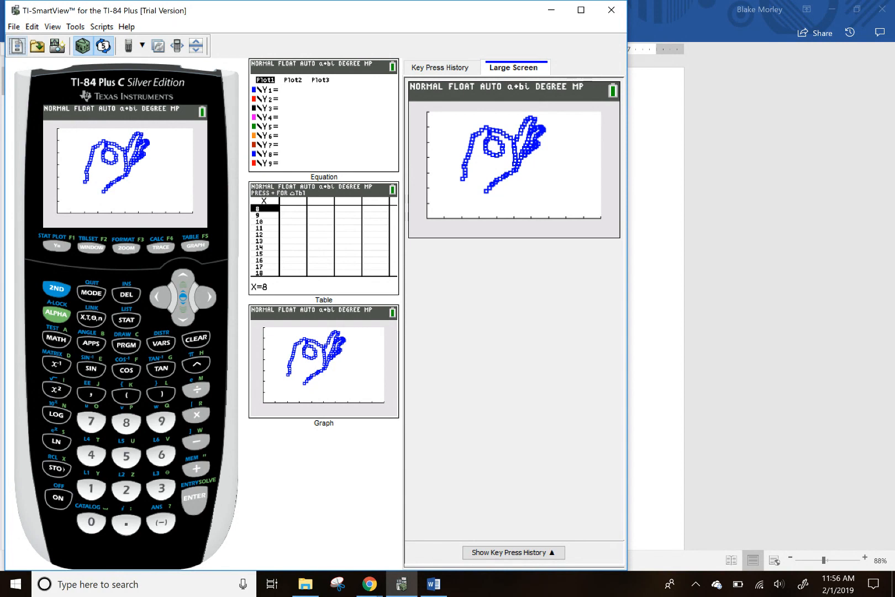
Step: Bring the Word 'points' document of ordered pairs to the front
click(433, 584)
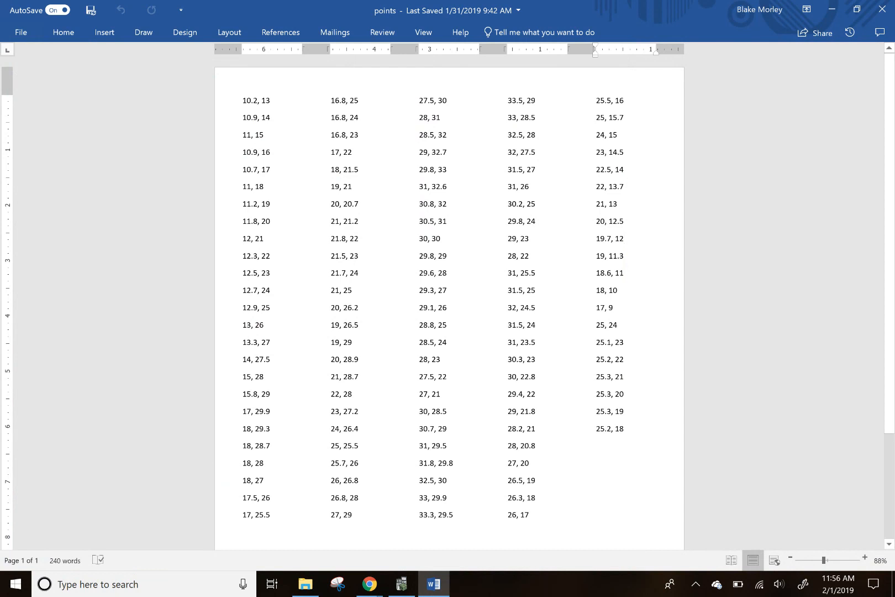
click(625, 237)
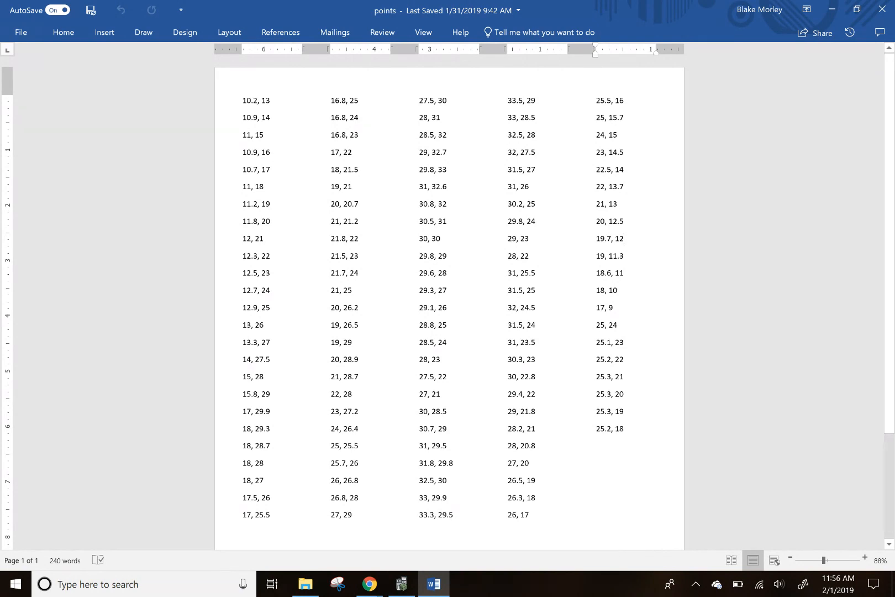
Step: Quit the graph, open STAT Edit, and scroll down the L1/L2 coordinate lists
click(402, 584)
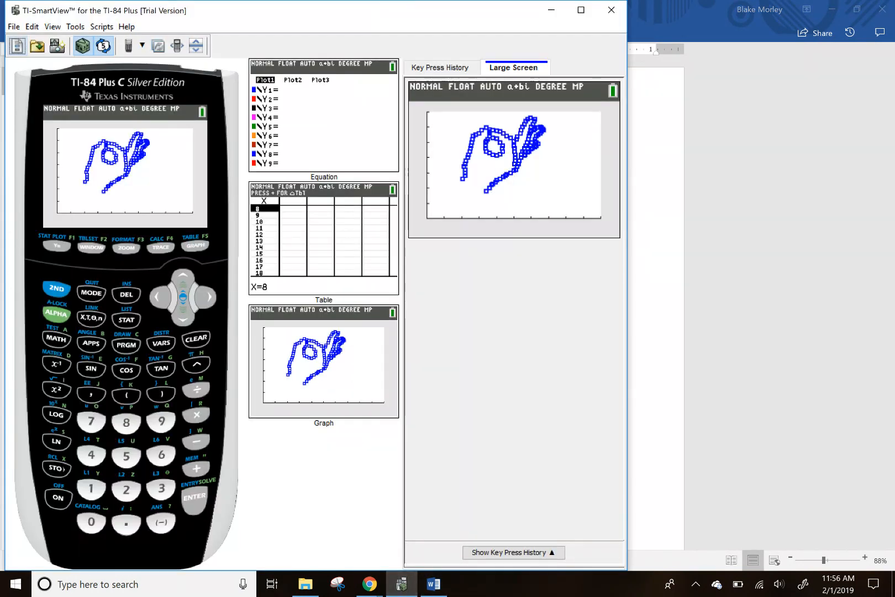
click(92, 293)
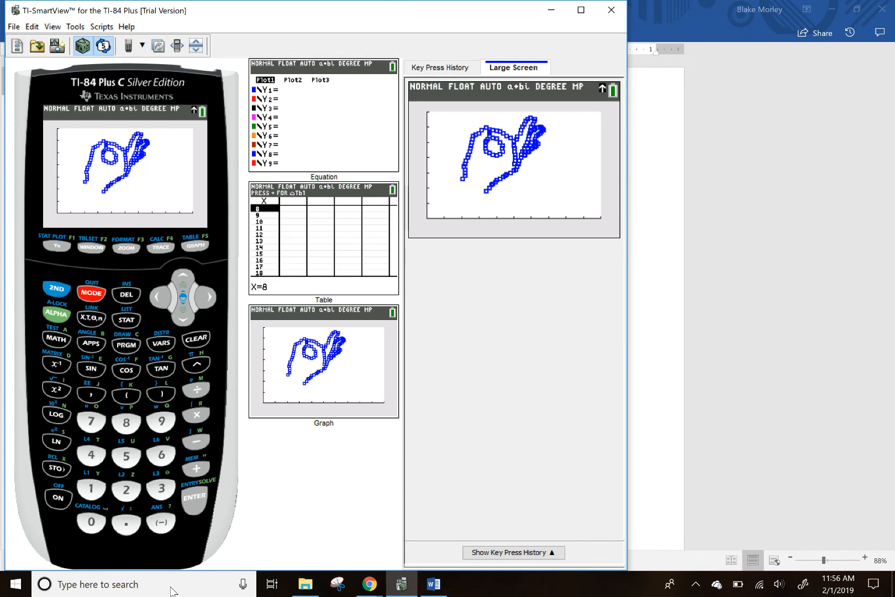
click(127, 320)
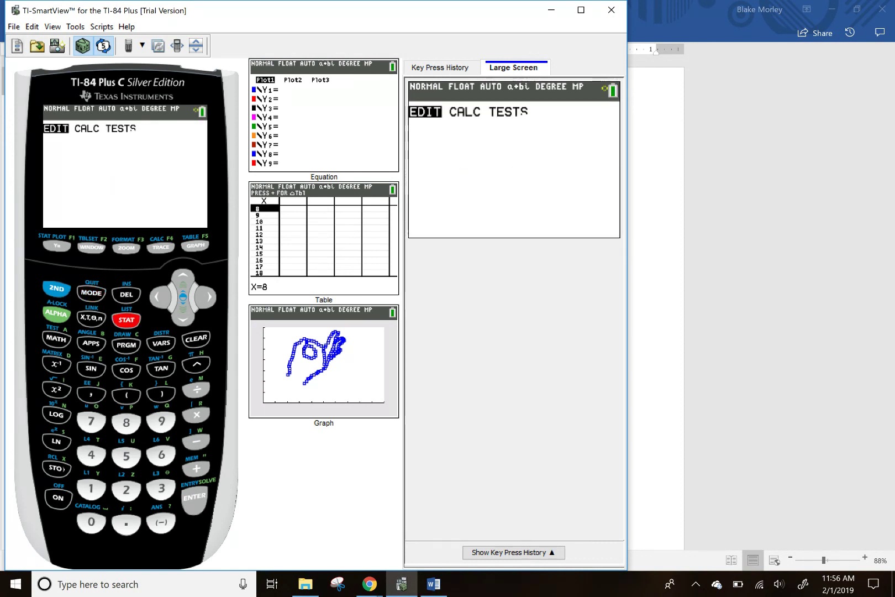
click(126, 320)
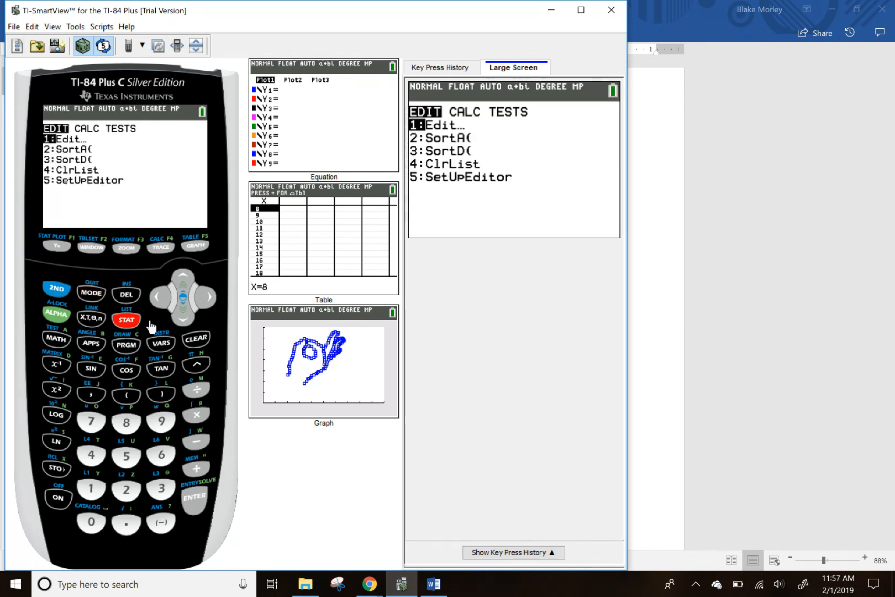
click(194, 497)
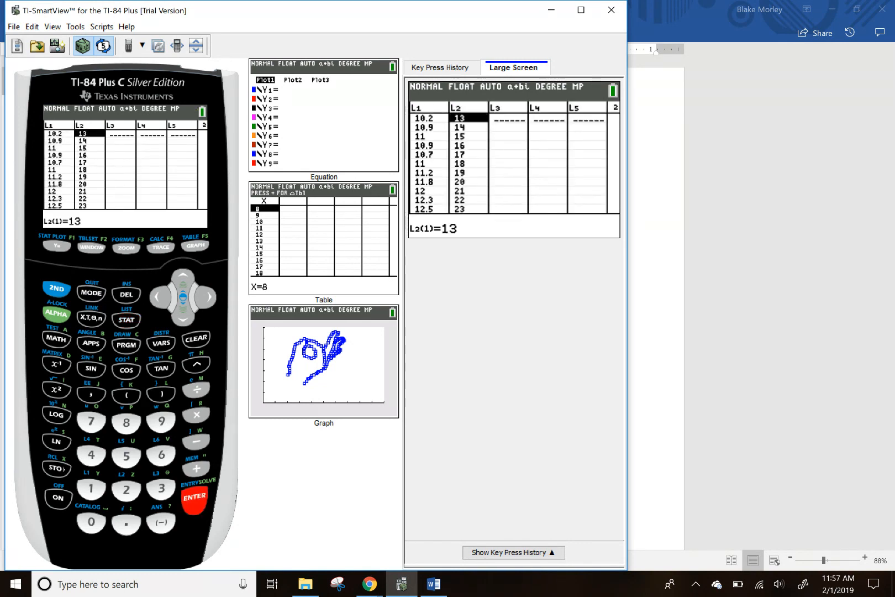
click(183, 320)
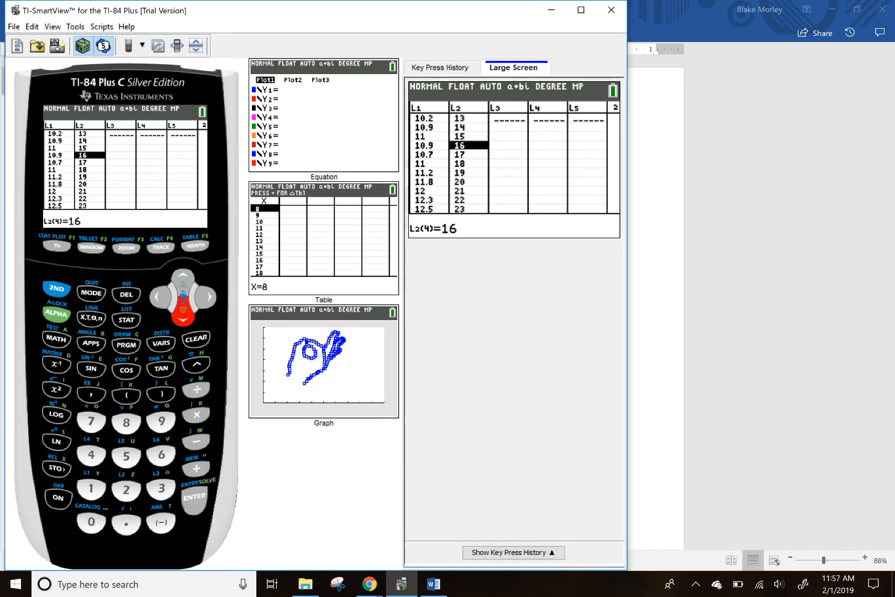
click(434, 583)
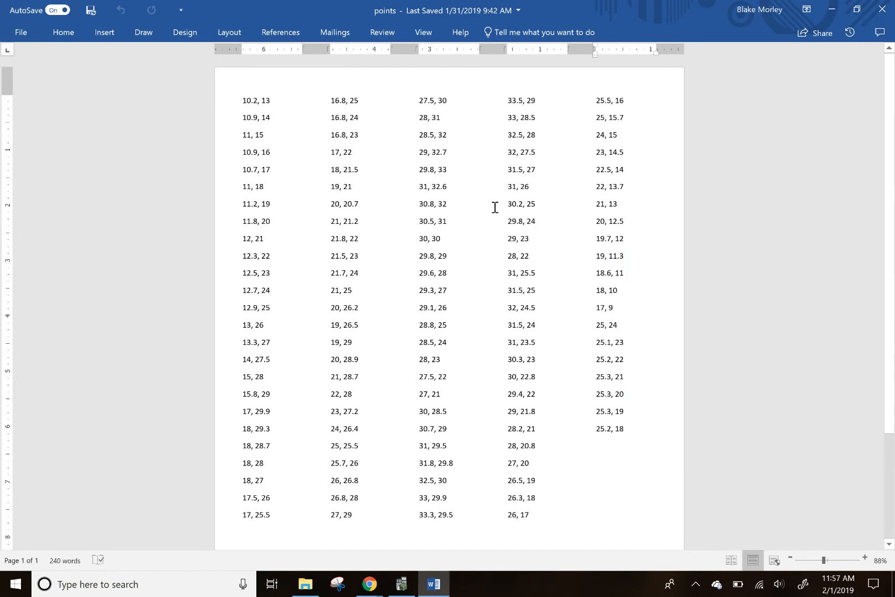
Step: Review the opening pairs in Word, then return to the calculator's list editor
click(624, 221)
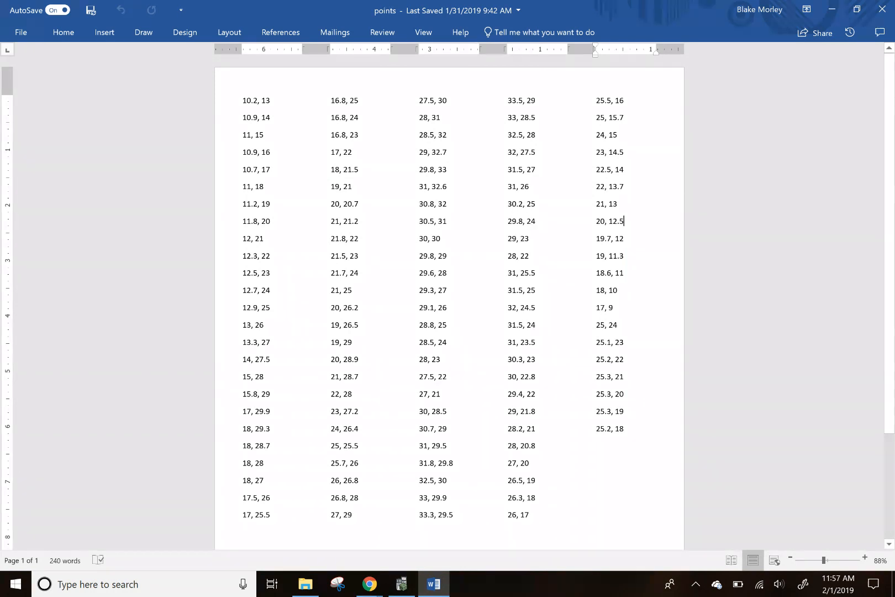
click(401, 584)
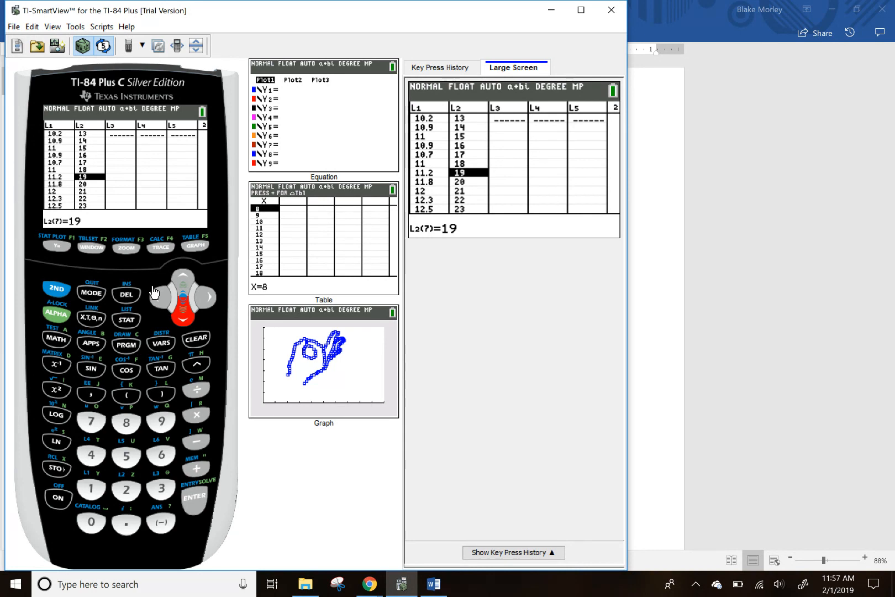
mouse_move(153, 265)
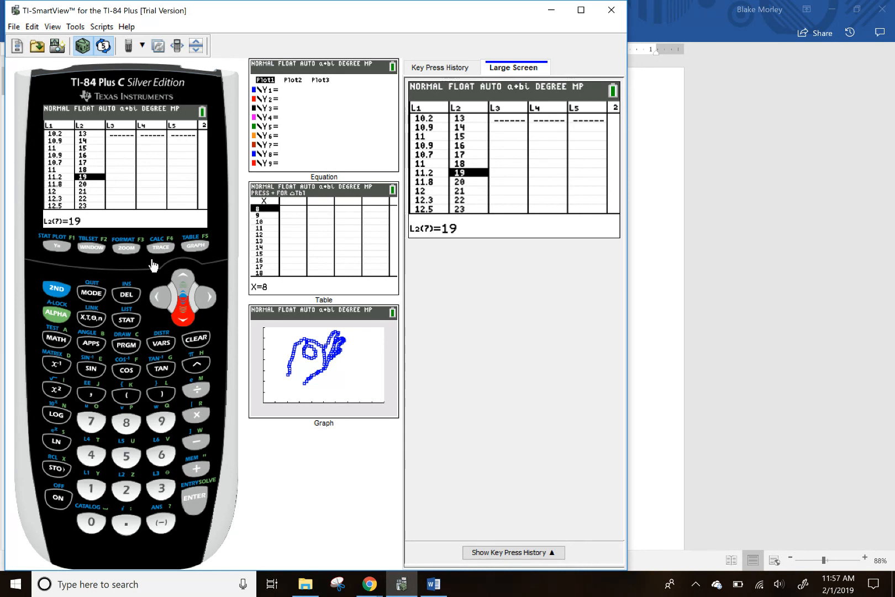
mouse_move(196, 417)
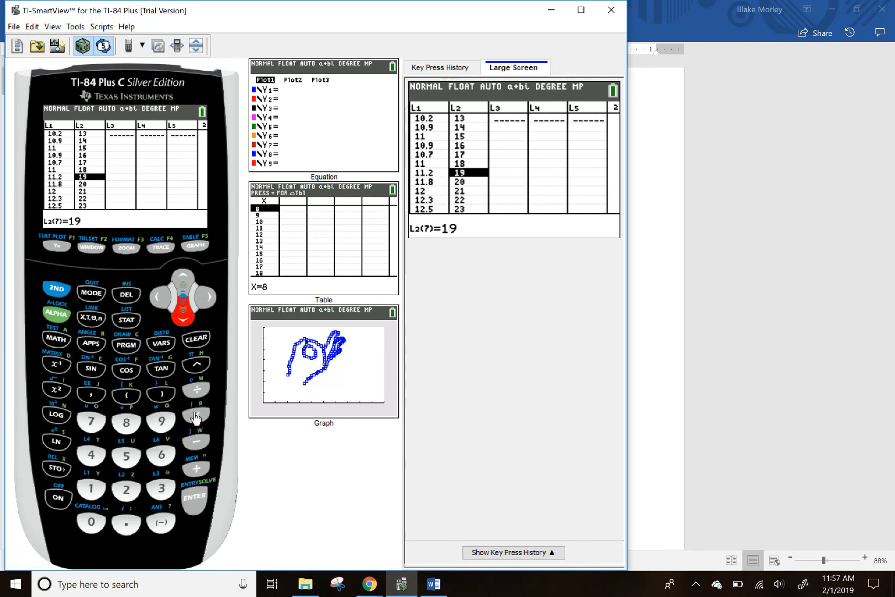
mouse_move(132, 402)
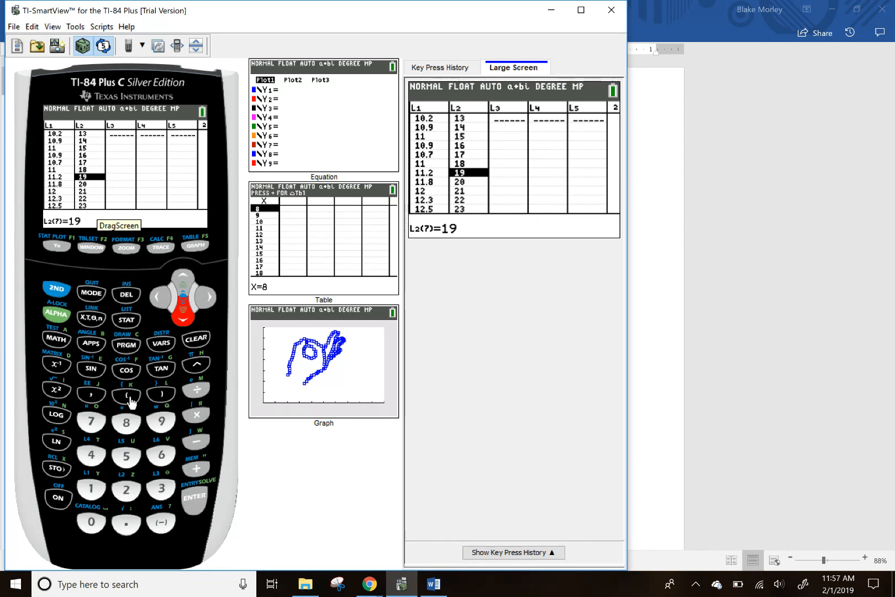
mouse_move(96, 492)
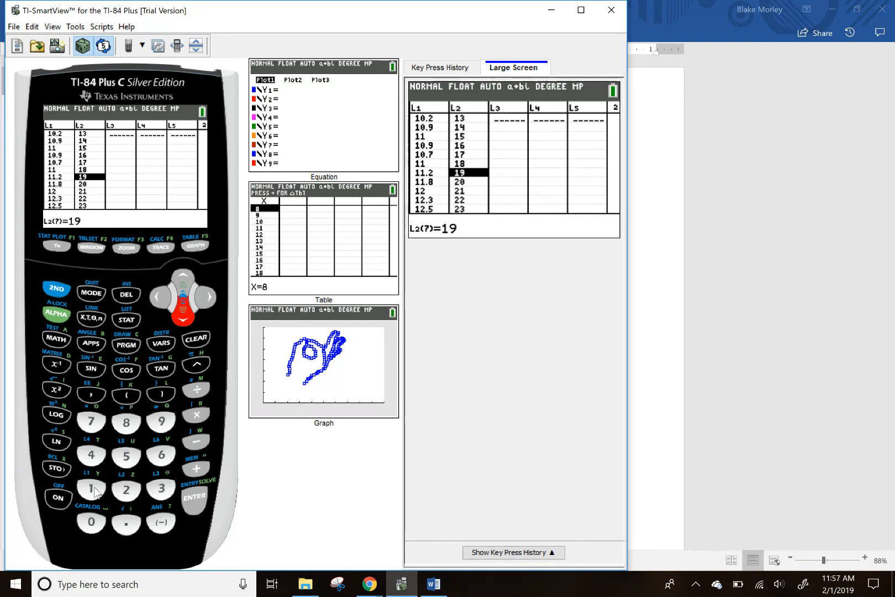
Step: On the Y= screen, switch Plot1 on so the scatter-plot hand preview returns
click(57, 247)
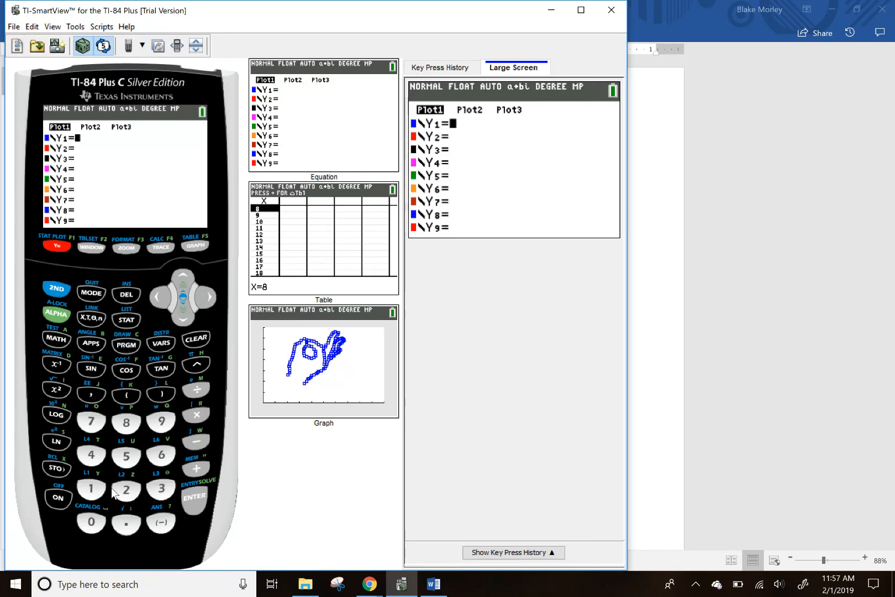
mouse_move(298, 332)
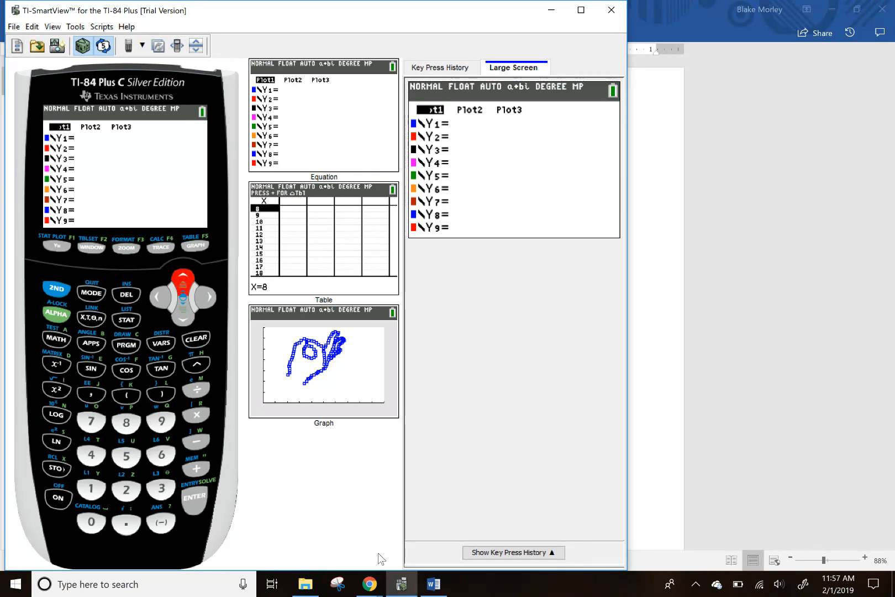
click(193, 497)
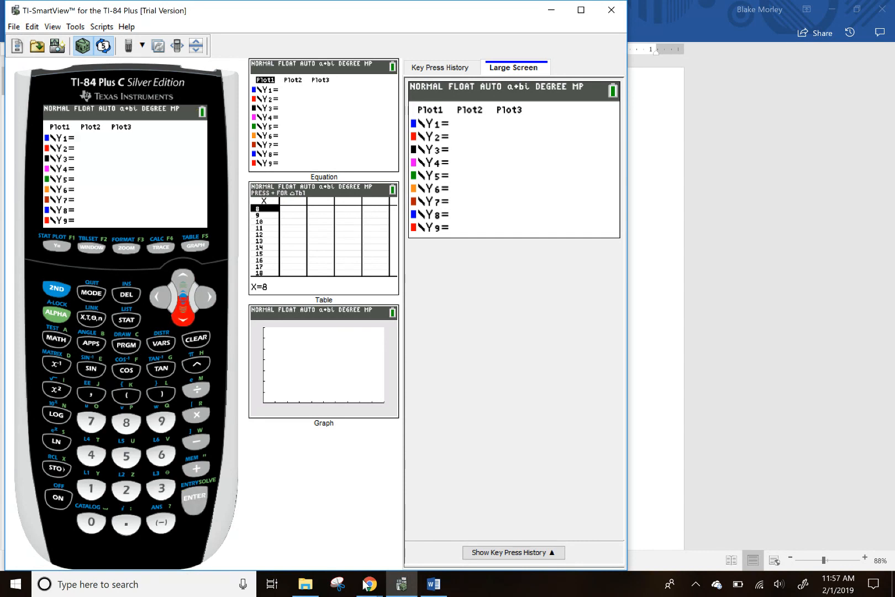
click(182, 276)
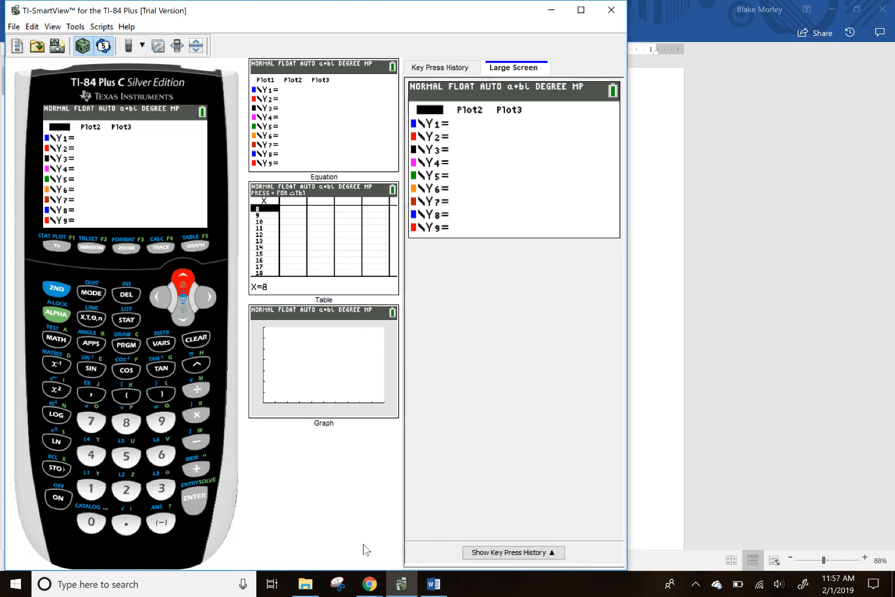
click(195, 496)
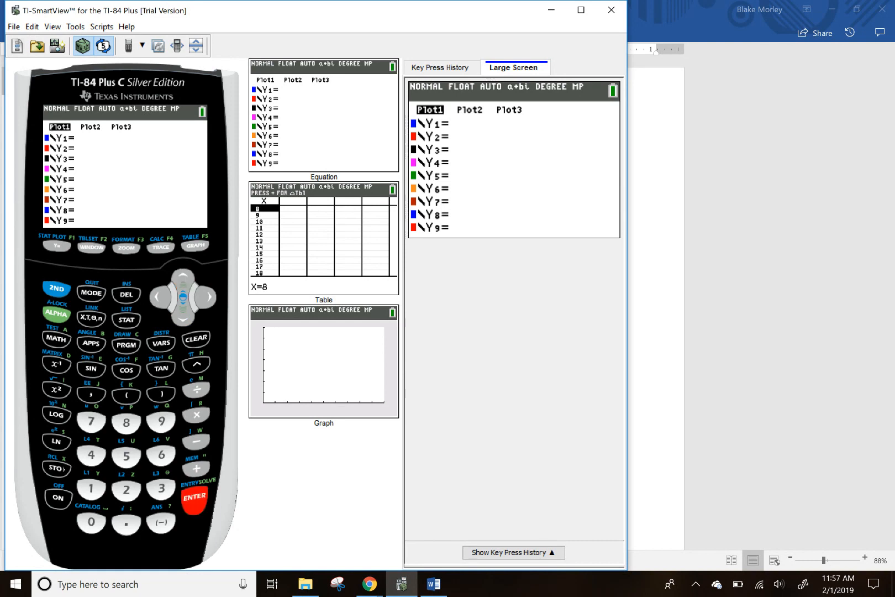
click(182, 314)
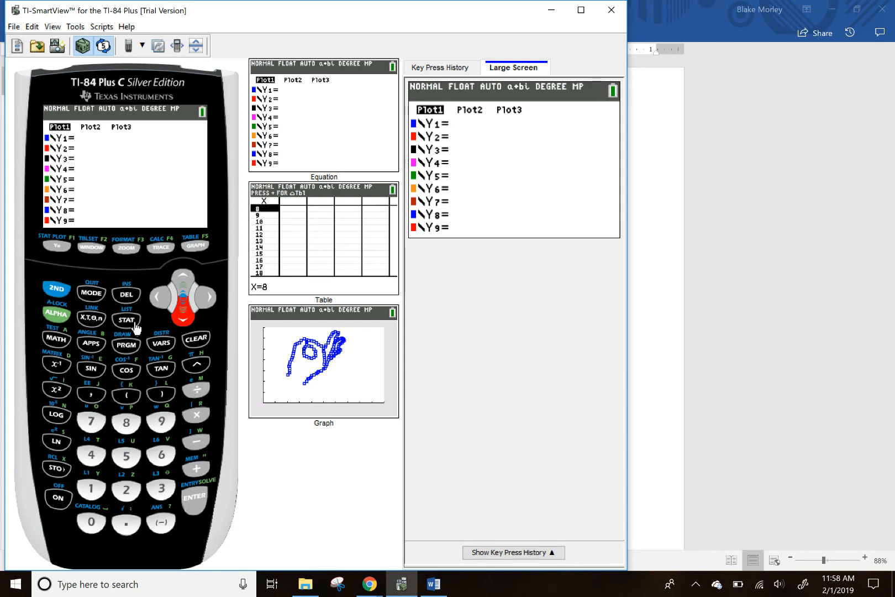
mouse_move(128, 257)
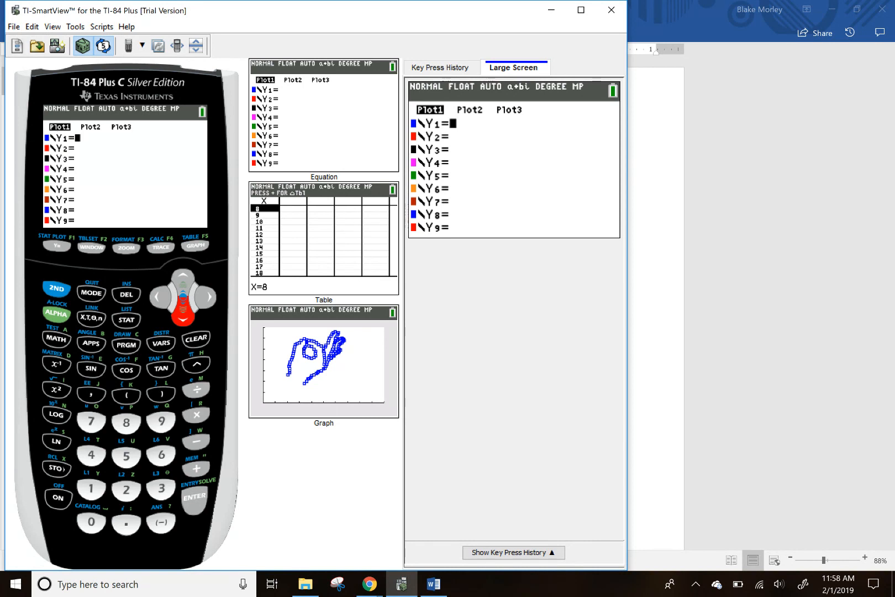
mouse_move(211, 540)
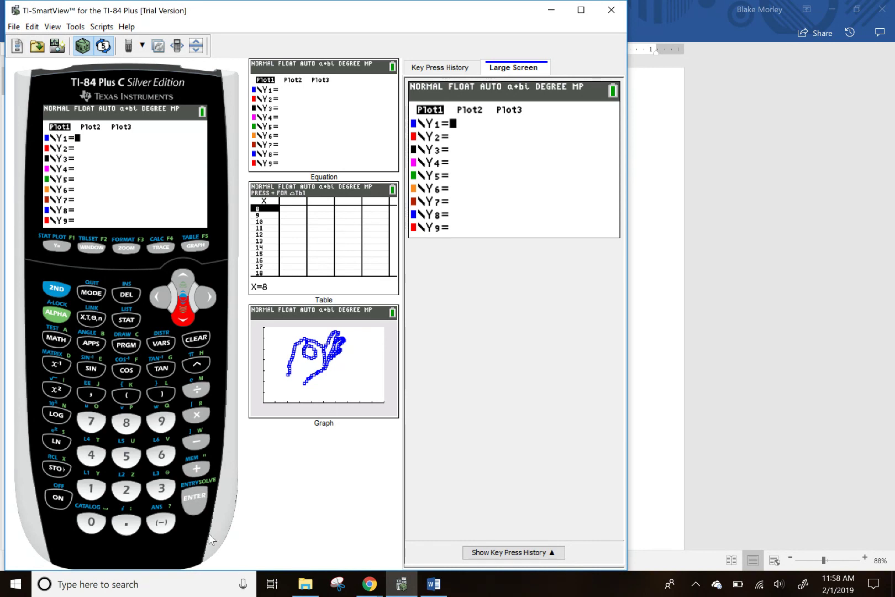
Step: Set WINDOW to Xmin 0, Xmax 50, Xscl 5, Ymin 0, Ymax 35, Yscl 5
click(91, 247)
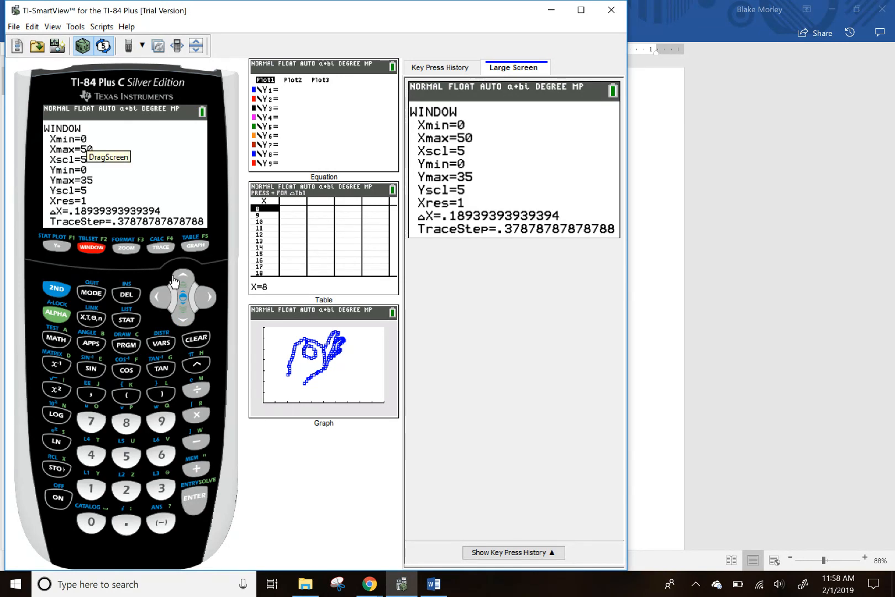
mouse_move(213, 370)
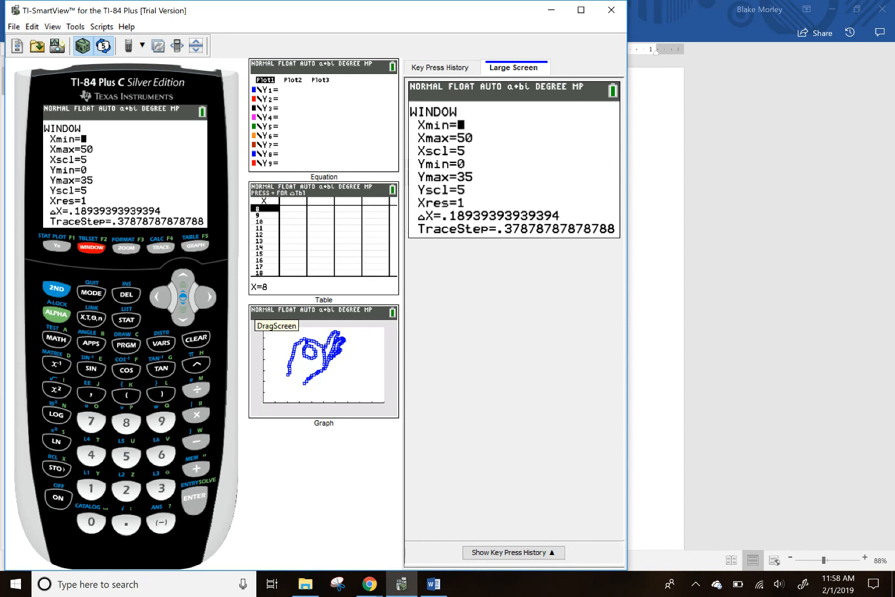
mouse_move(180, 293)
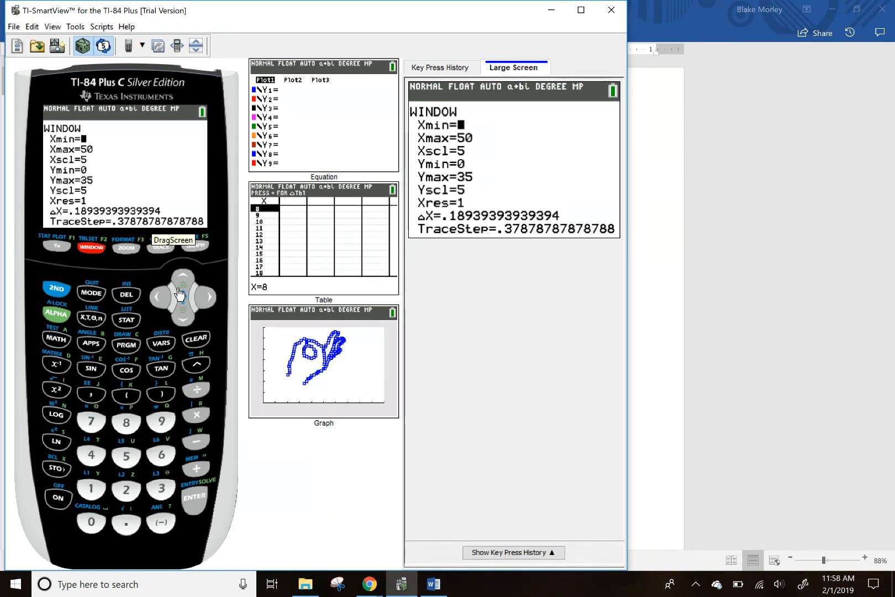
click(183, 317)
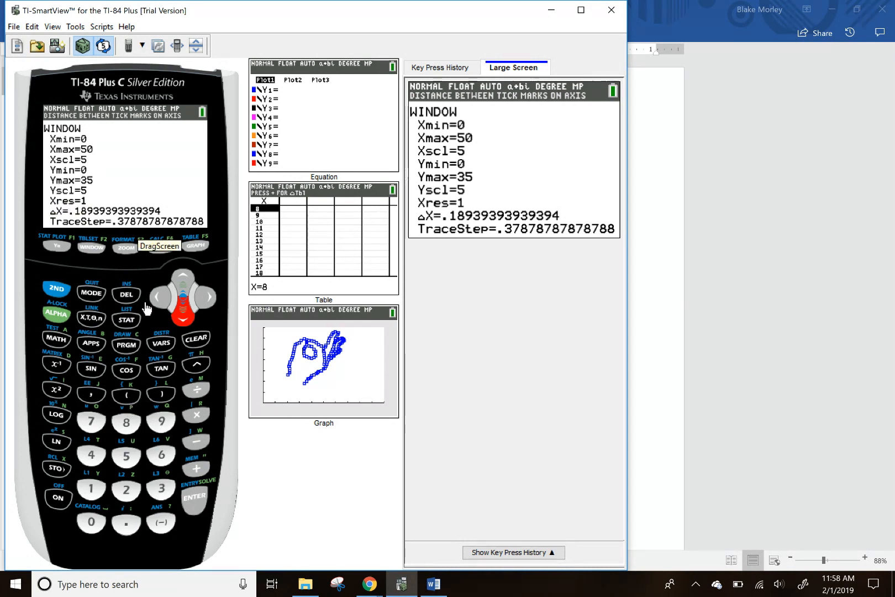
mouse_move(169, 381)
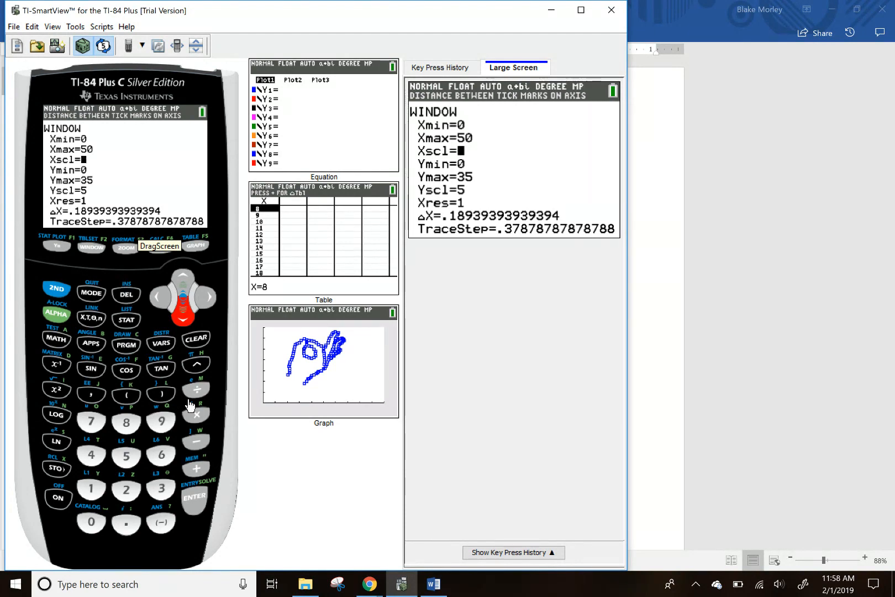
mouse_move(294, 502)
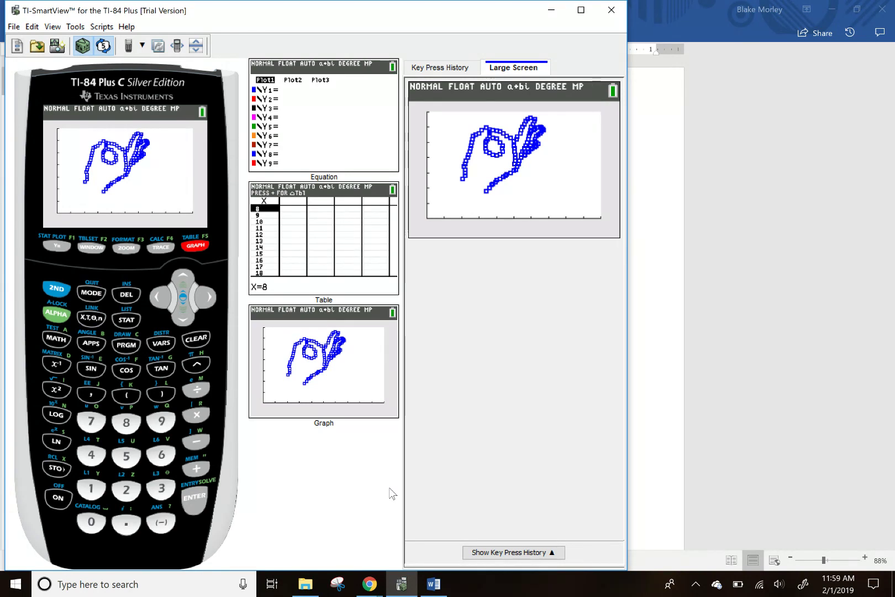
mouse_move(356, 305)
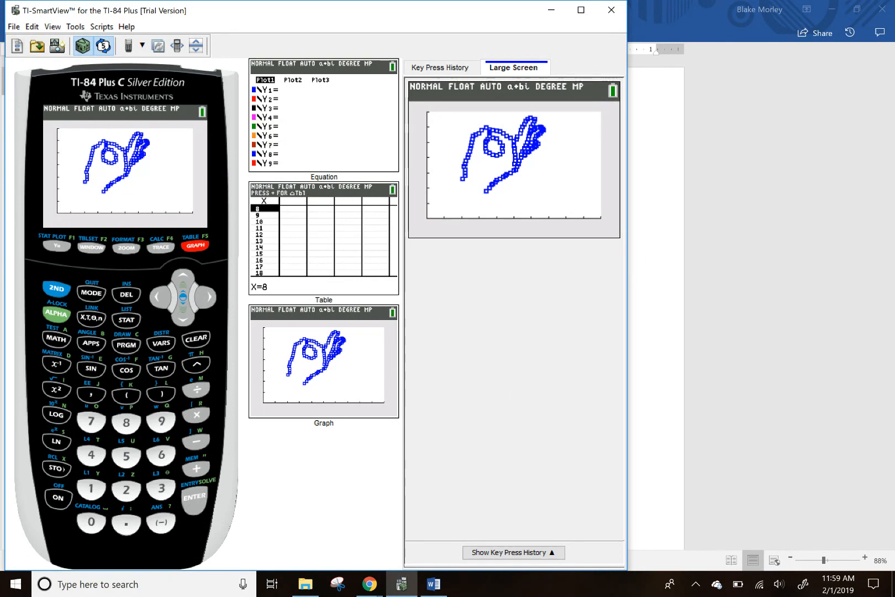
Step: Check the PRGM list for TIKTOK, then graph the hand in the new window
click(126, 345)
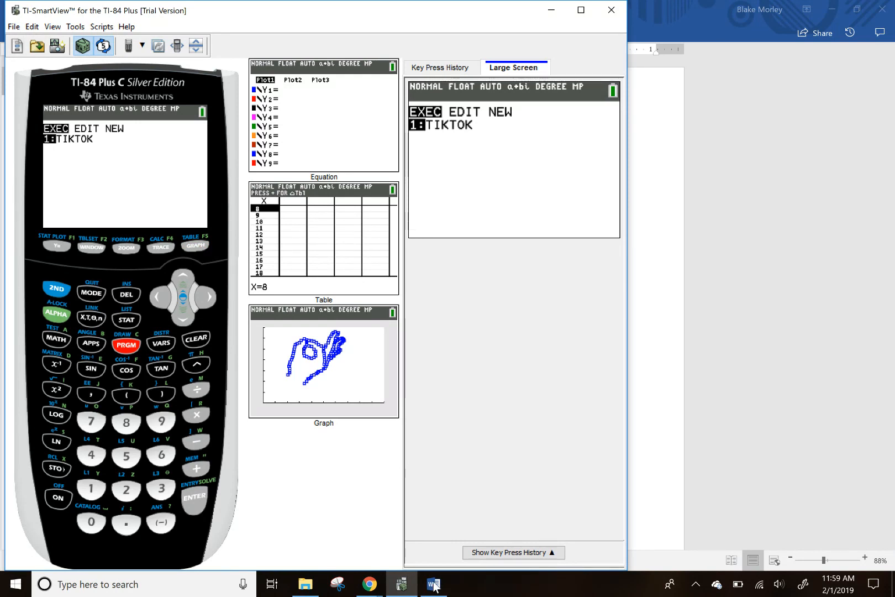
click(195, 246)
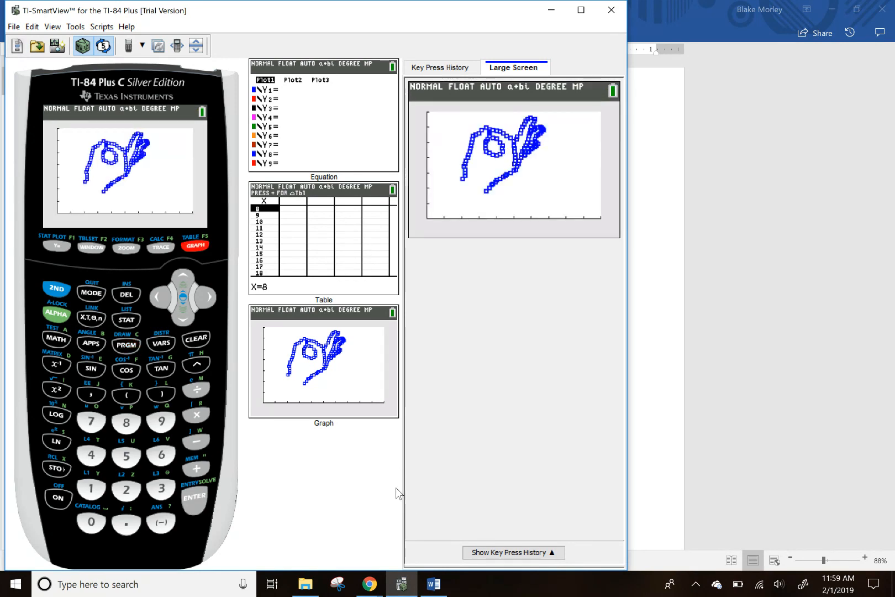
Step: Switch to the Word points document and place the cursor in the coordinate list
click(434, 583)
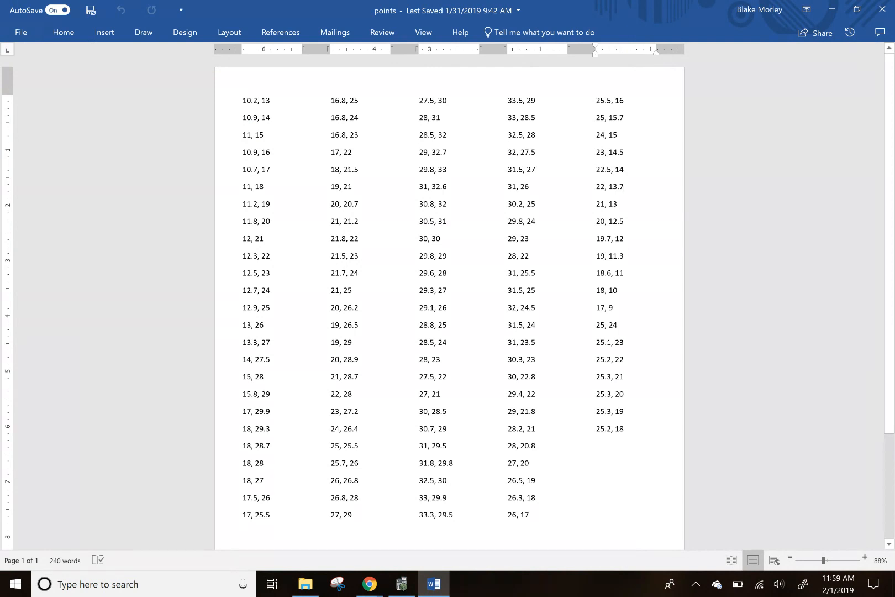
click(626, 186)
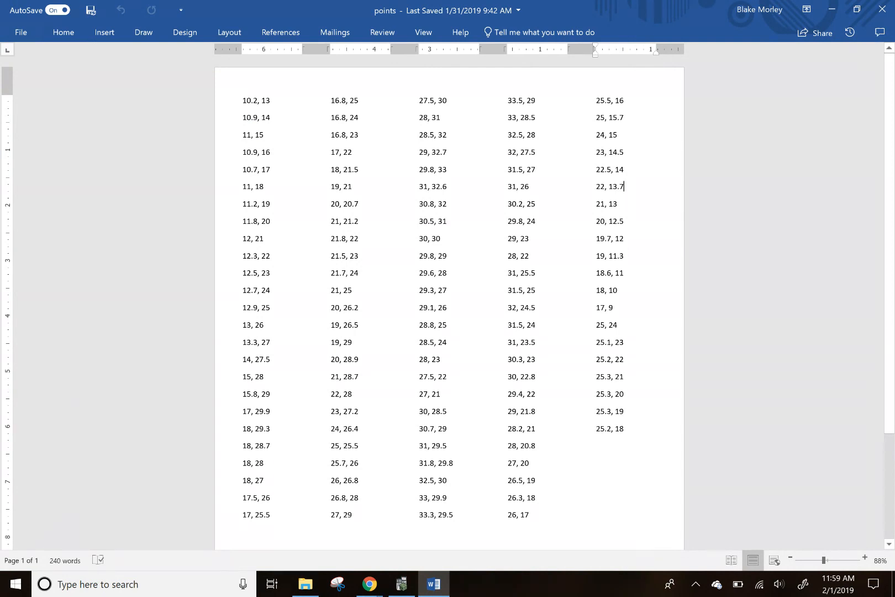